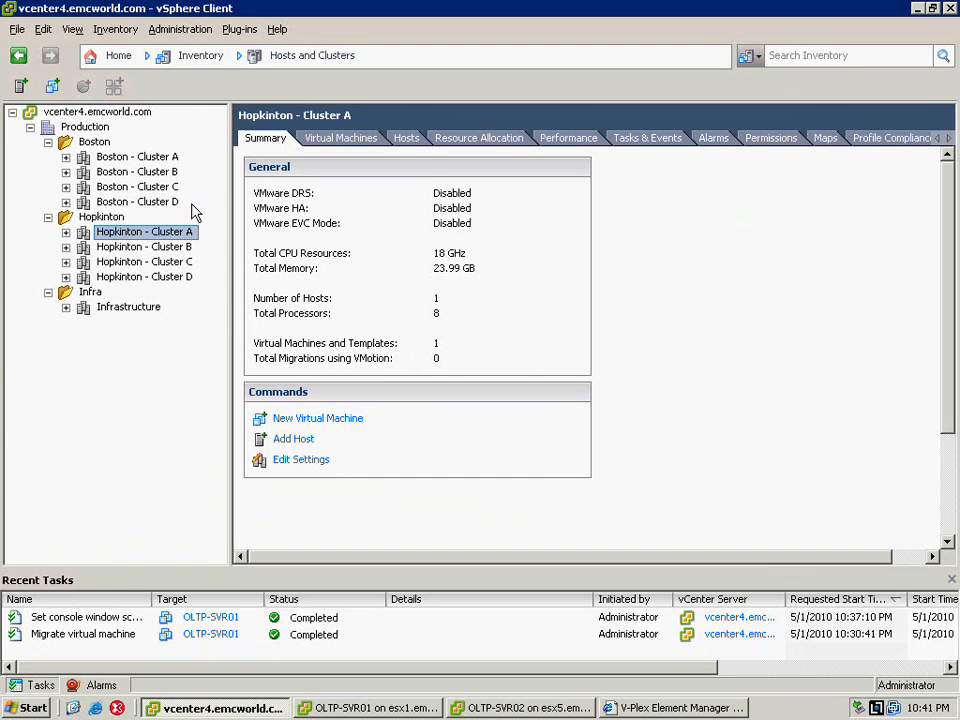
Expand the Boston clusters and scroll through their VMs, selecting OLTP-SVR01.
{"action": "left_click", "coordinate": [66, 156]}
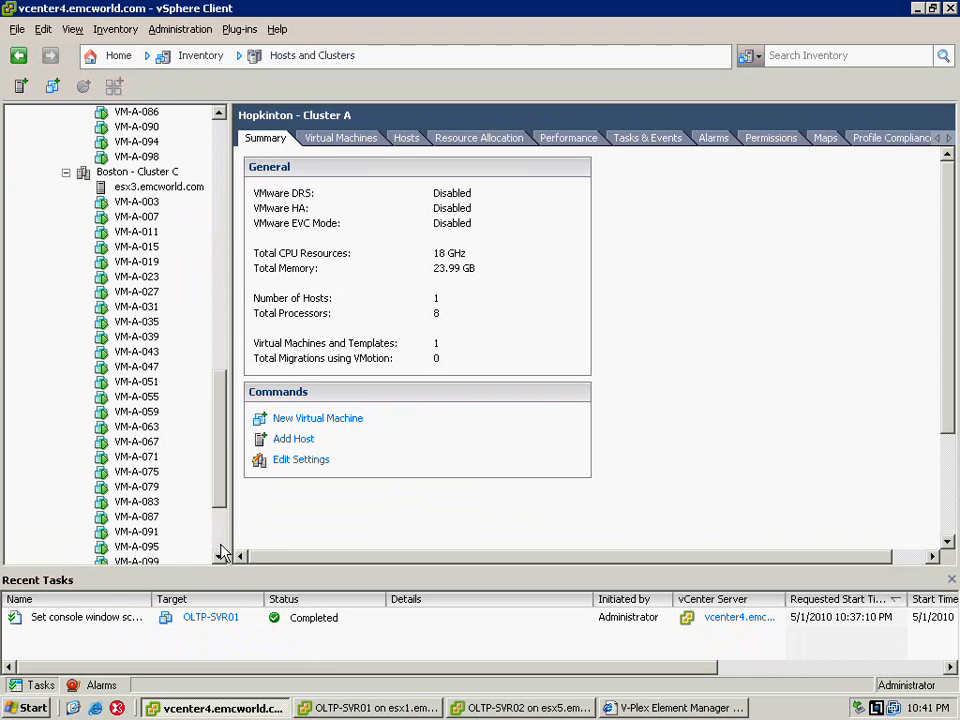
{"action": "scroll", "scroll_direction": "down", "scroll_amount": 3}
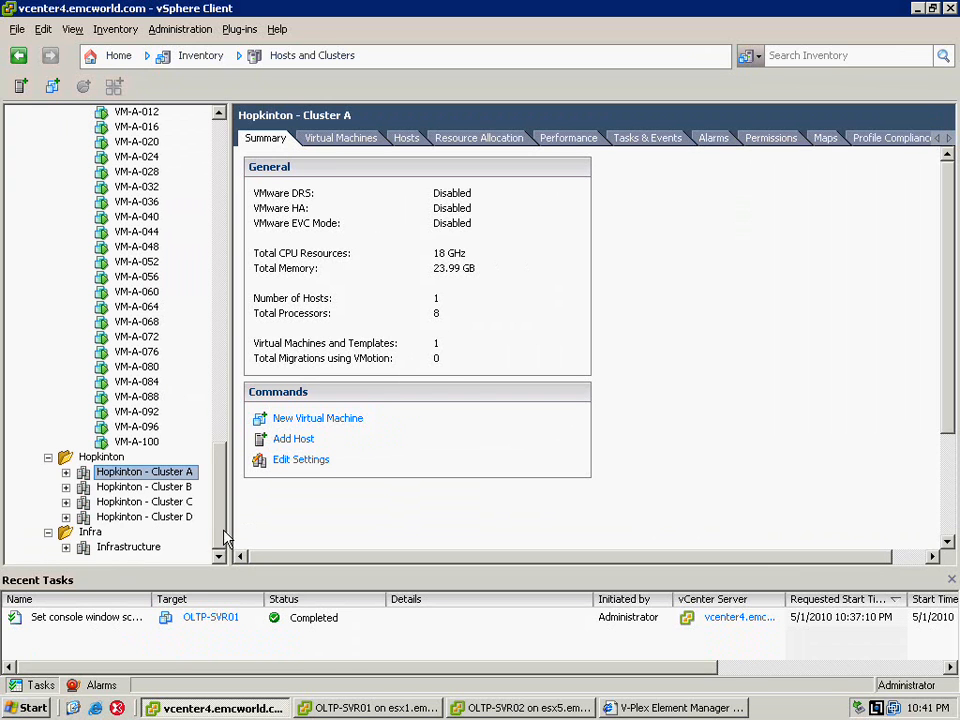
{"action": "left_click", "coordinate": [66, 471]}
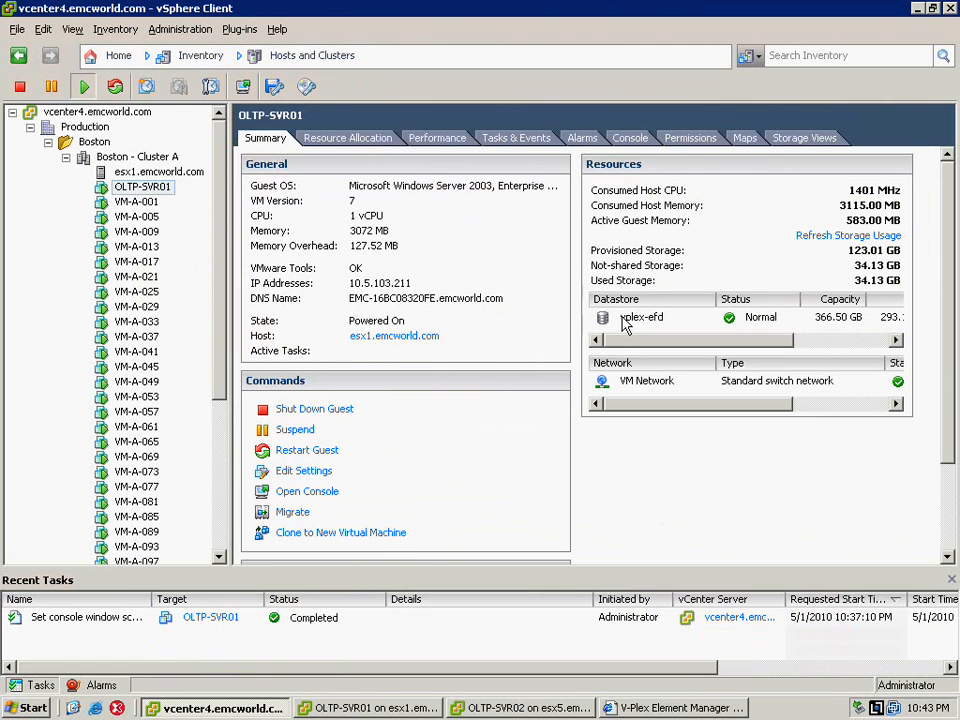
Browse OLTP-SVR01's vplex-efd datastore and point out the OLTP-SVR02 folder.
{"action": "double_click", "coordinate": [638, 317]}
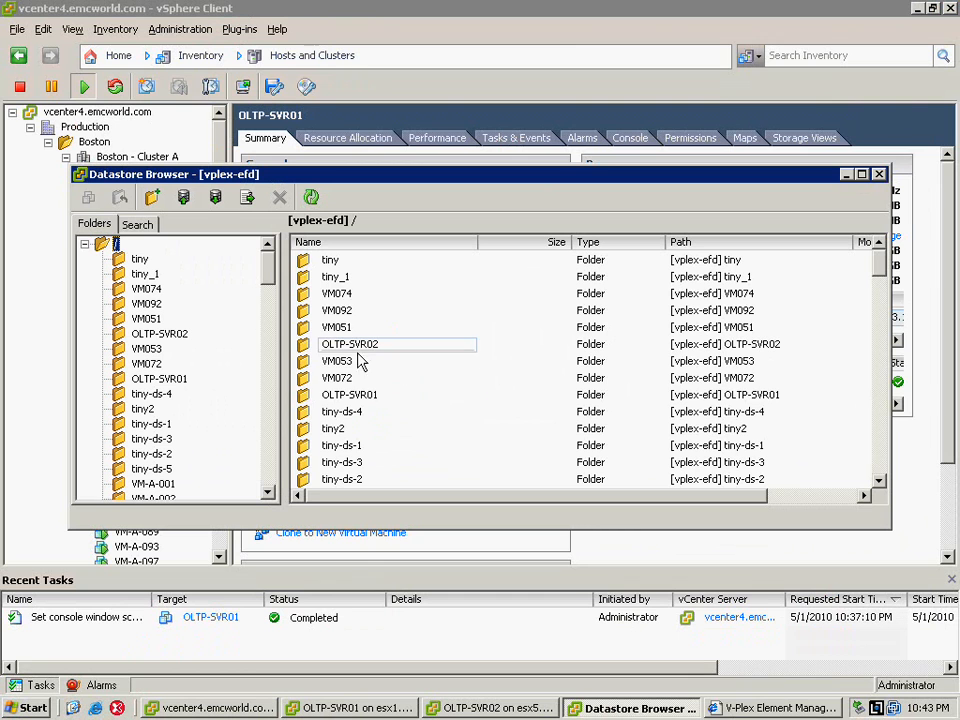
{"action": "left_click", "coordinate": [349, 395]}
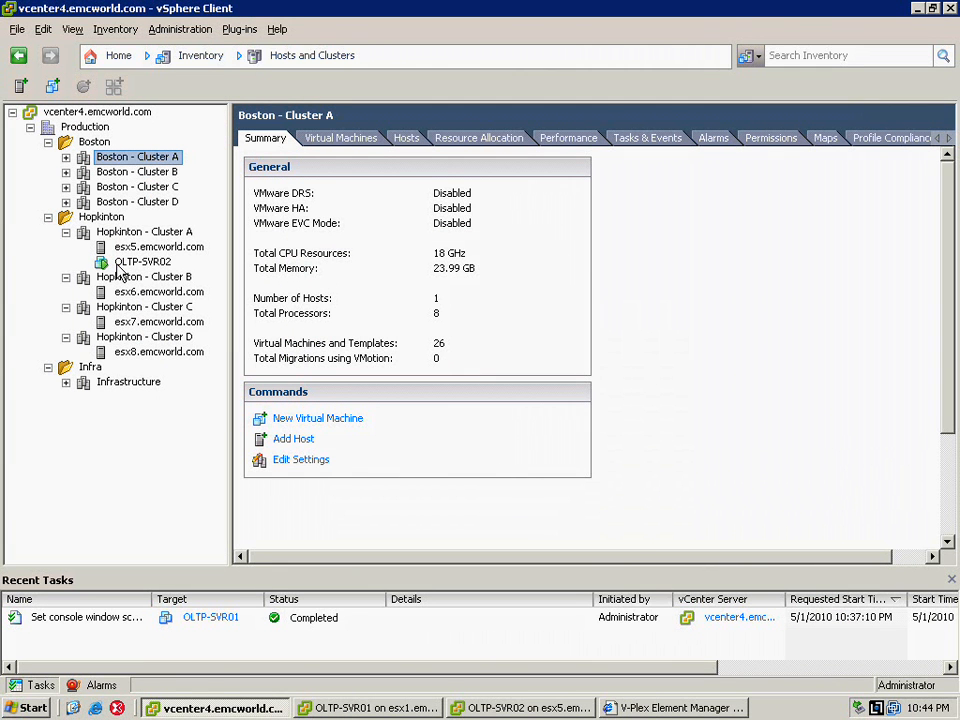
Open OLTP-SVR02's summary, browse its vplex-efd datastore, and point out its folder.
{"action": "left_click", "coordinate": [142, 261]}
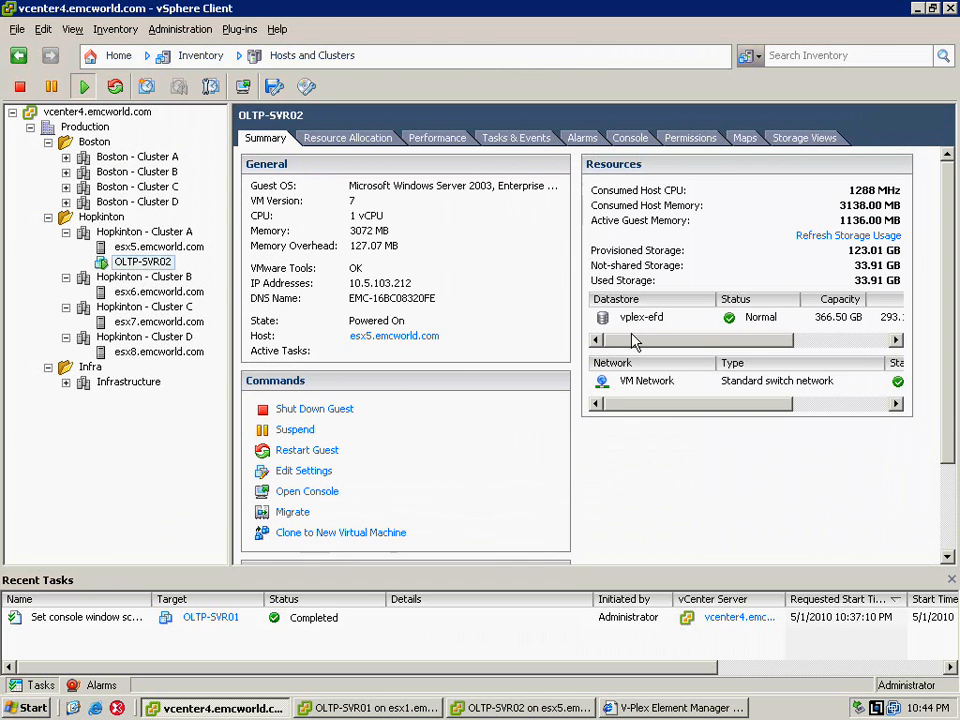
{"action": "left_click", "coordinate": [641, 317]}
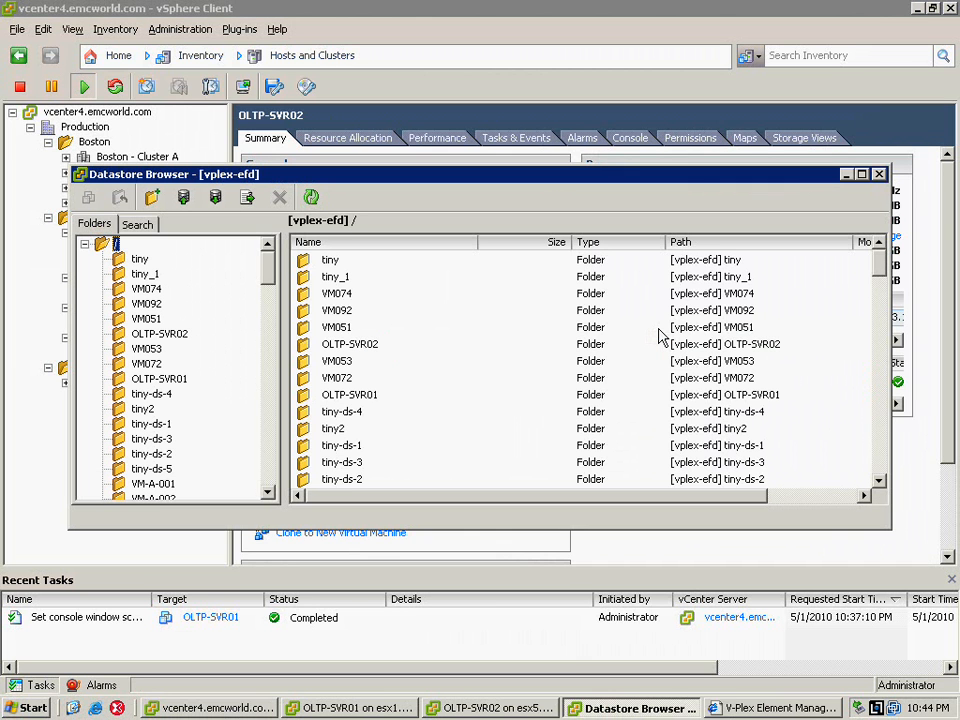
{"action": "left_click", "coordinate": [349, 343]}
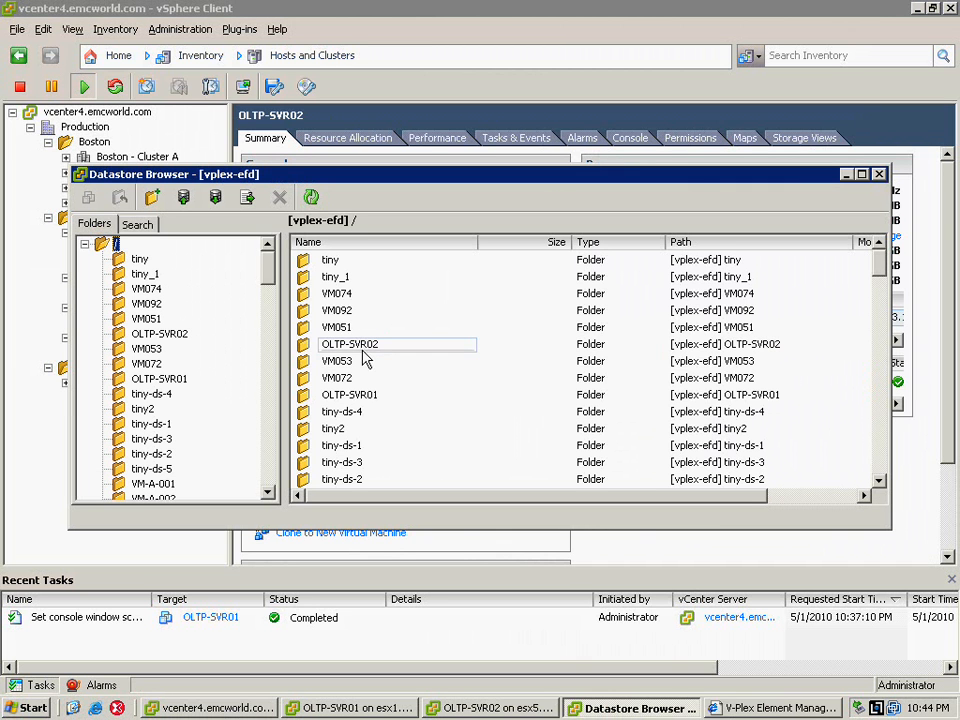
{"action": "left_click", "coordinate": [349, 343]}
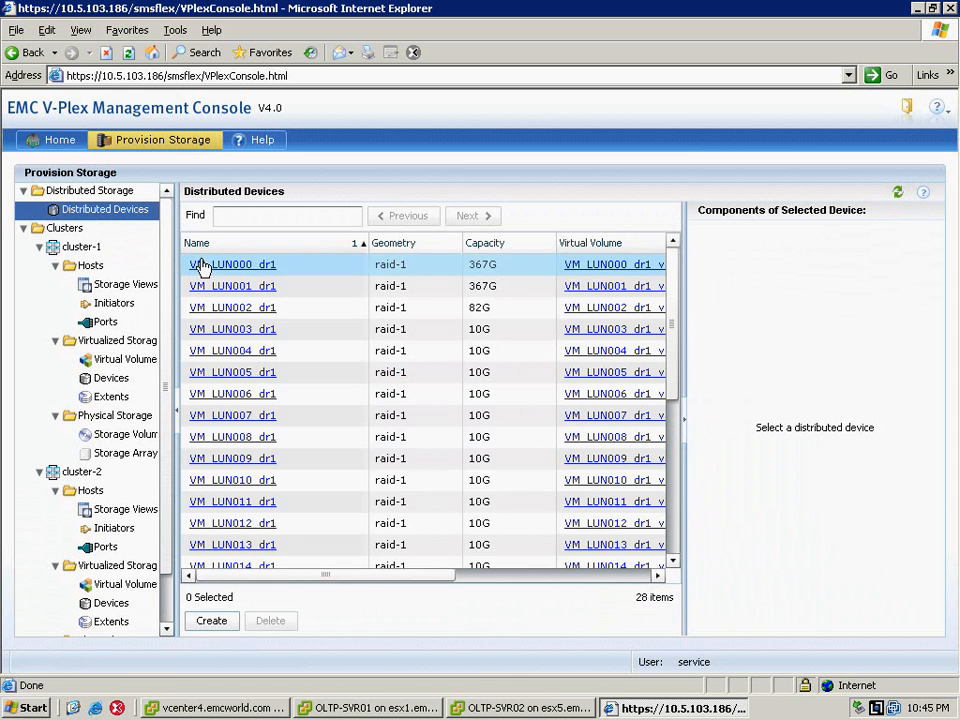
Select a distributed device, then view the storage arrays behind cluster-2.
{"action": "left_click", "coordinate": [232, 264]}
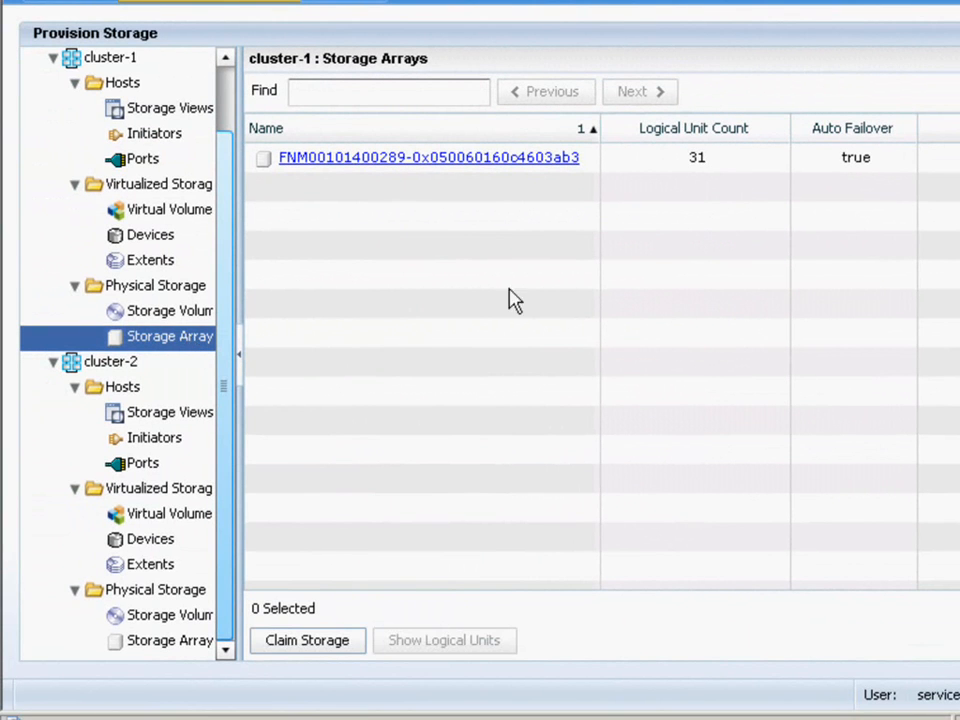
{"action": "mouse_move", "coordinate": [334, 227]}
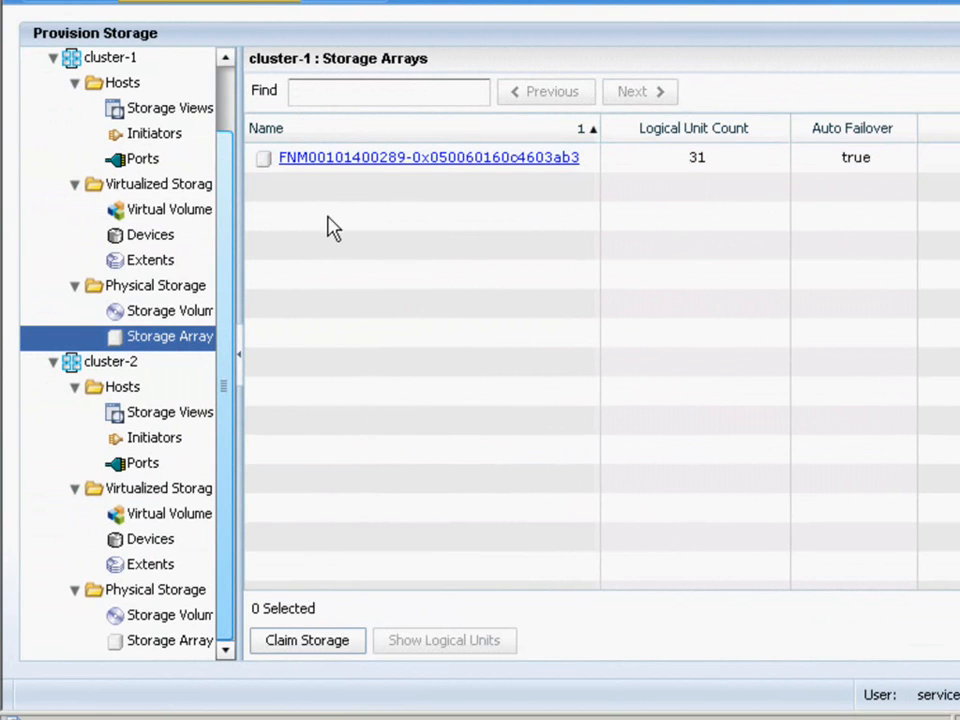
{"action": "left_click", "coordinate": [170, 640]}
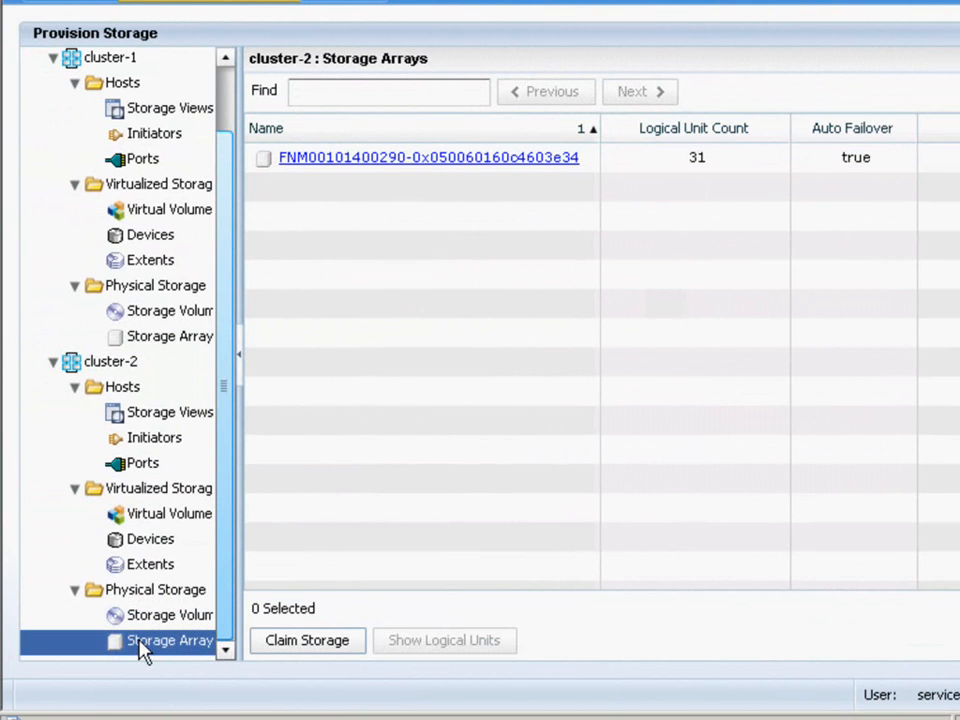
{"action": "mouse_move", "coordinate": [694, 133]}
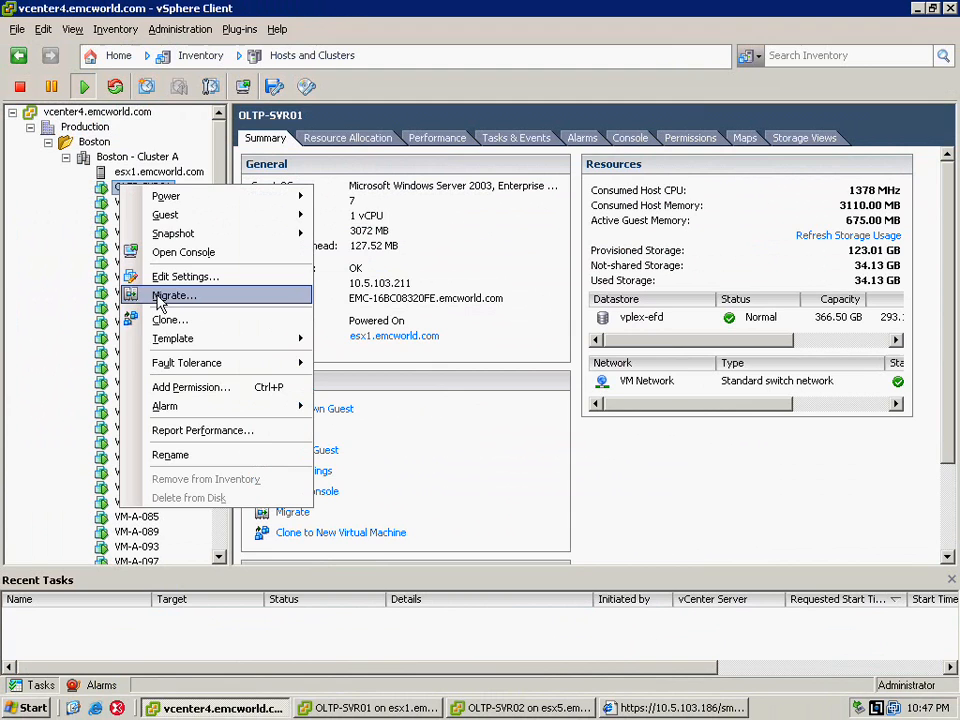
vMotion OLTP-SVR01 to host esx5.emcworld.com in Hopkinton - Cluster A.
{"action": "left_click", "coordinate": [172, 295]}
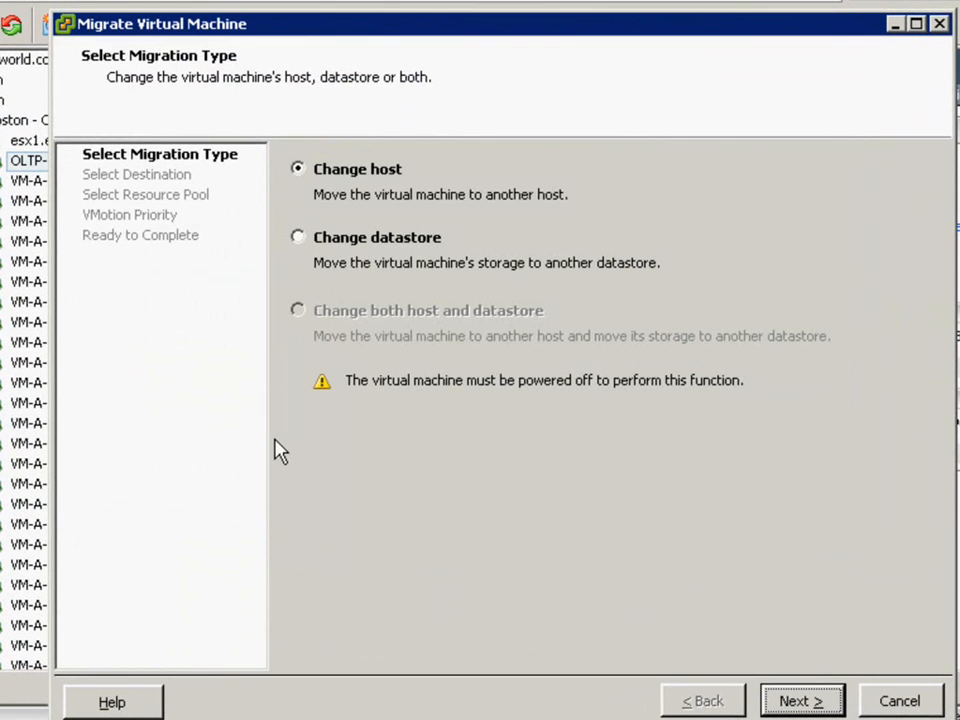
{"action": "left_click", "coordinate": [801, 700]}
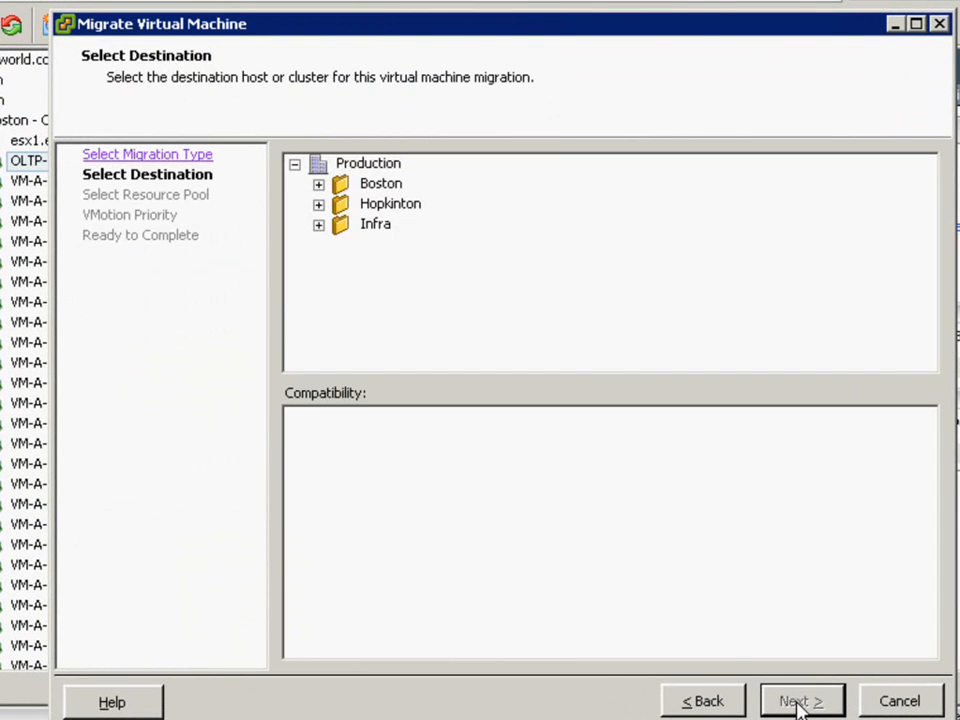
{"action": "left_click", "coordinate": [367, 163]}
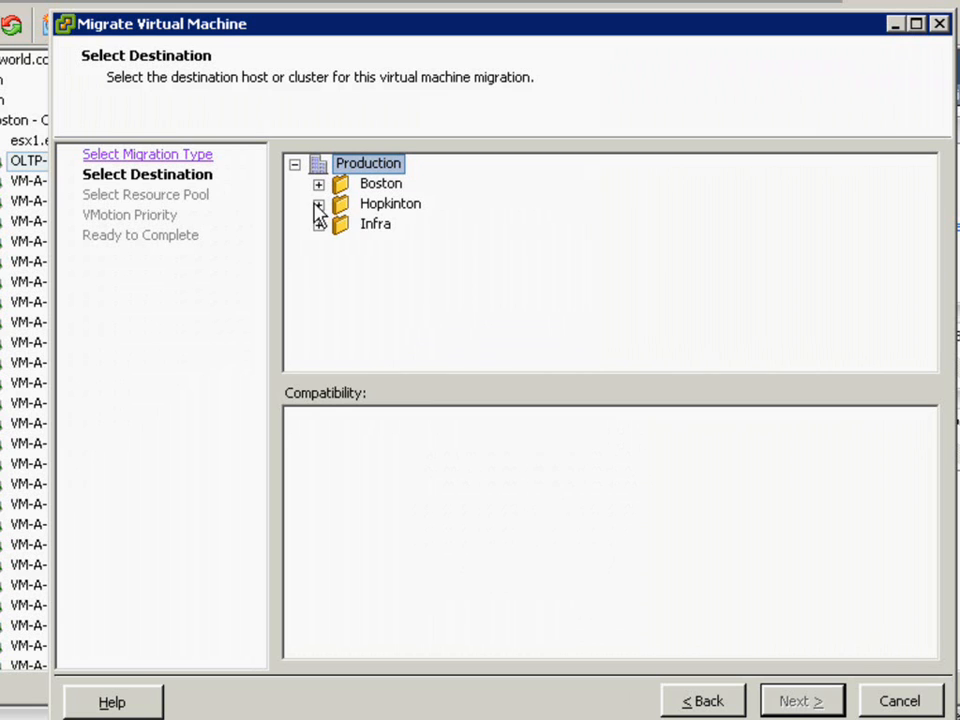
{"action": "left_click", "coordinate": [316, 204]}
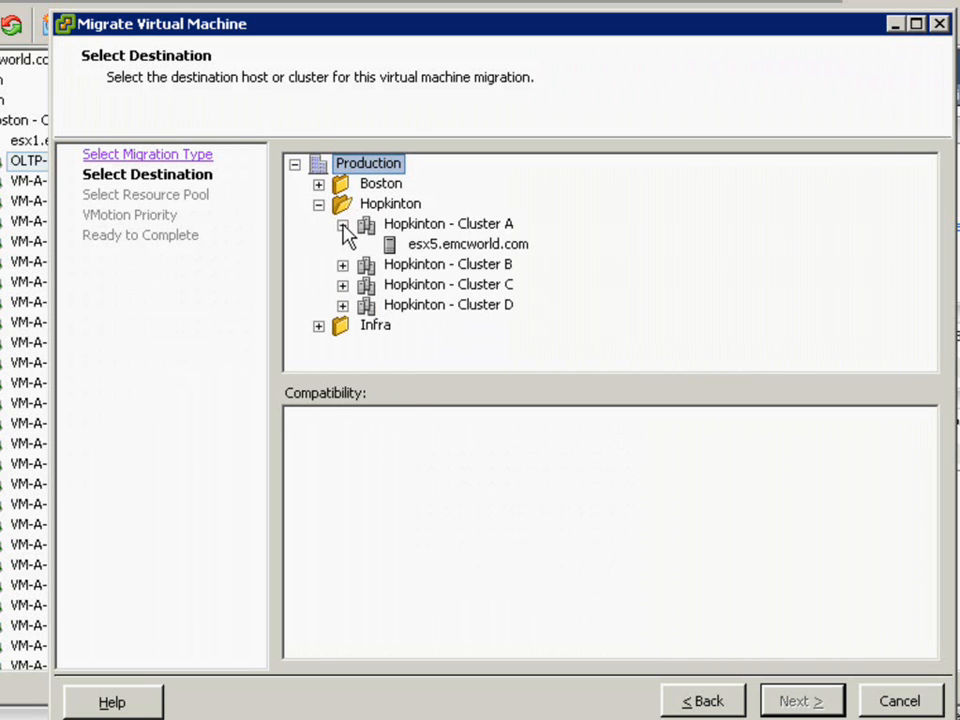
{"action": "left_click", "coordinate": [468, 244]}
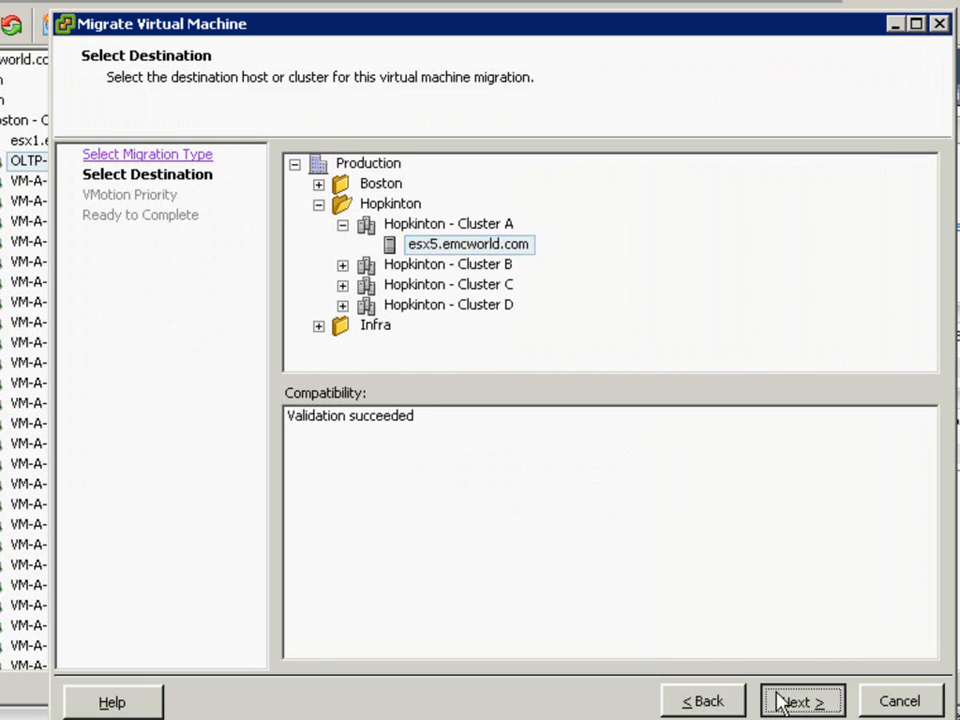
{"action": "left_click", "coordinate": [804, 701]}
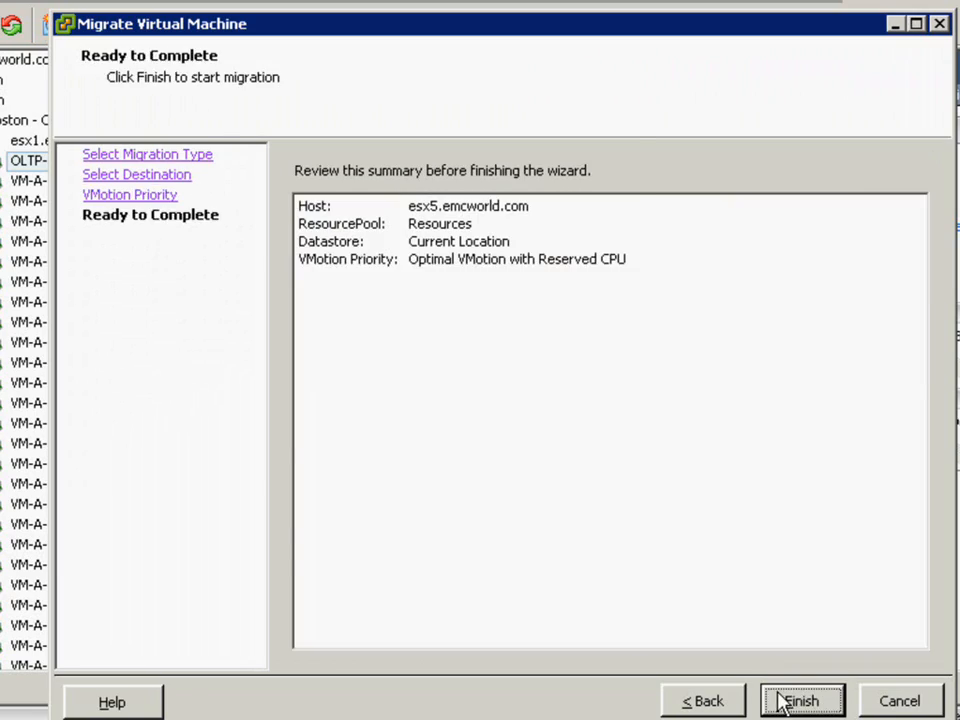
{"action": "left_click", "coordinate": [798, 700]}
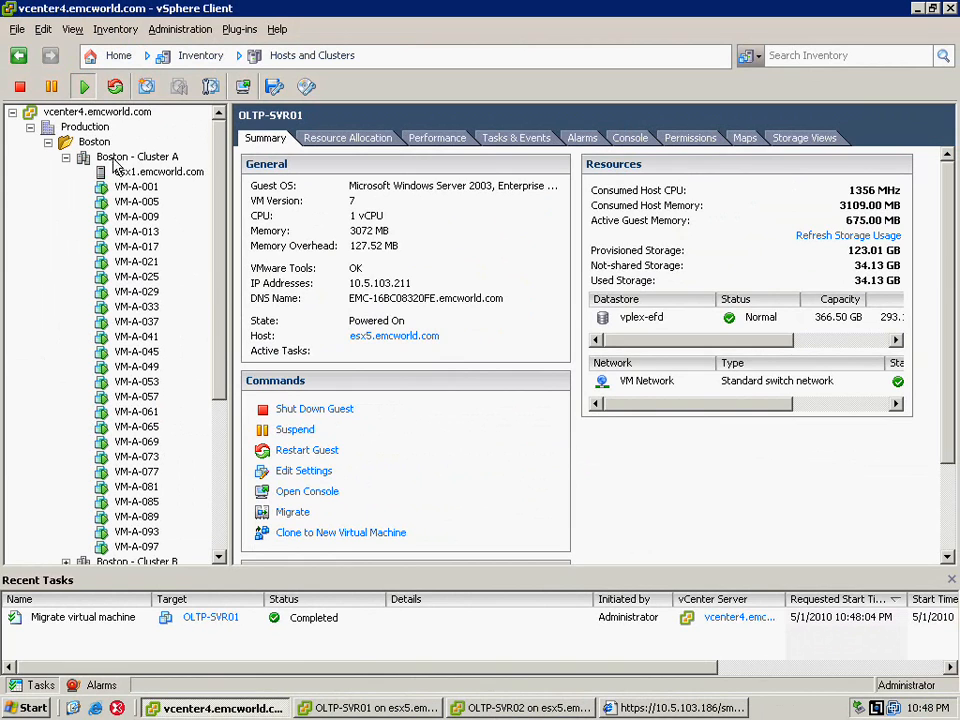
{"action": "mouse_move", "coordinate": [100, 147]}
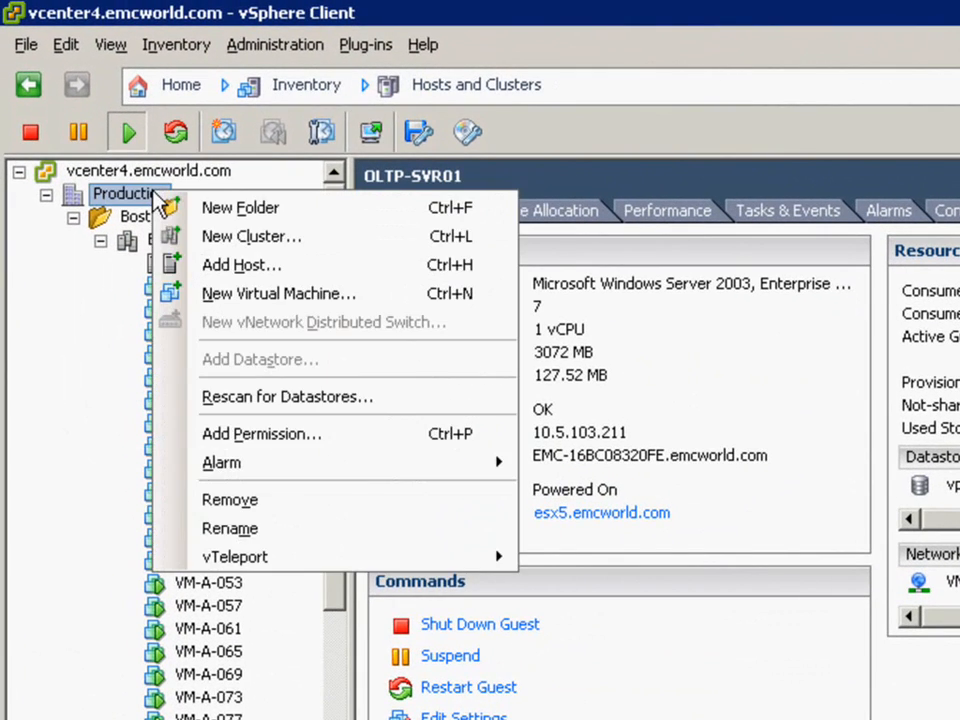
{"action": "mouse_move", "coordinate": [229, 499]}
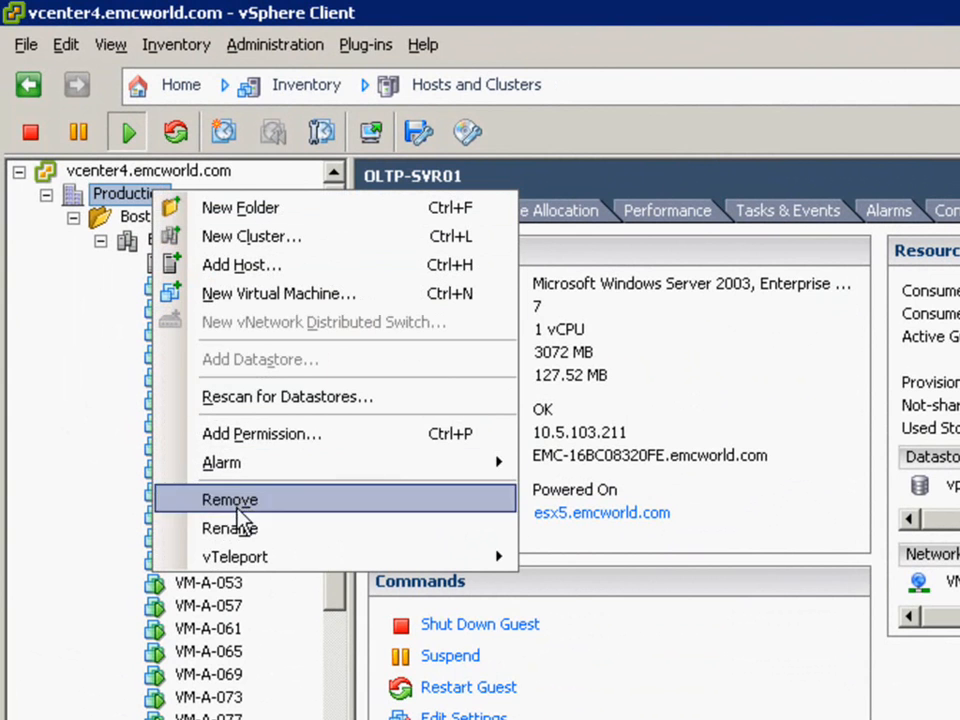
{"action": "mouse_move", "coordinate": [235, 557]}
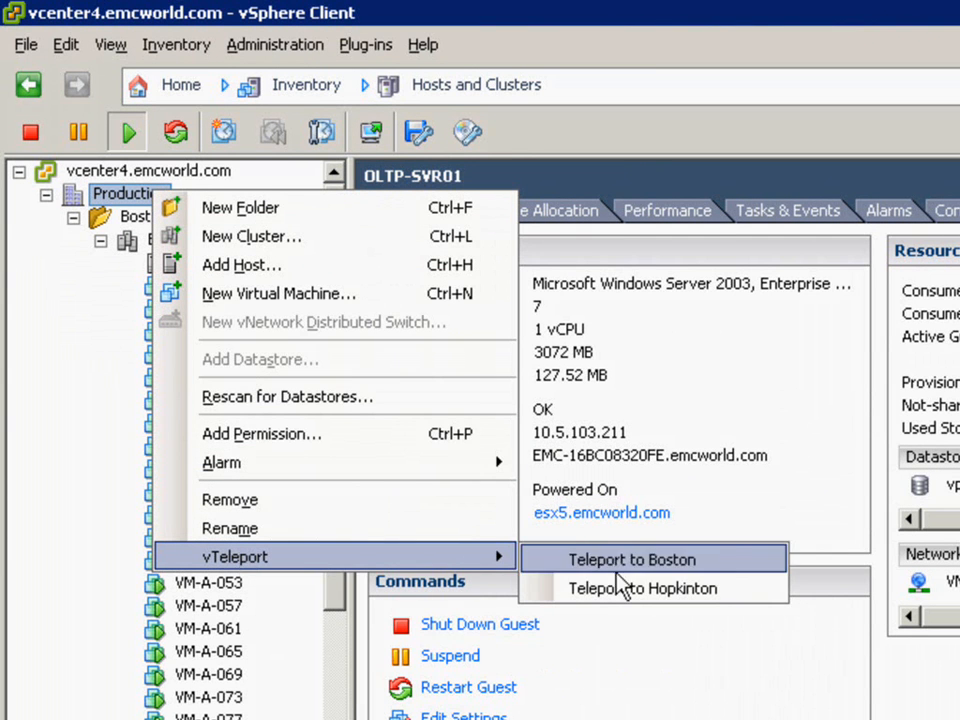
Teleport the Production datacenter's VMs to Hopkinton via vTeleport.
{"action": "left_click", "coordinate": [638, 559]}
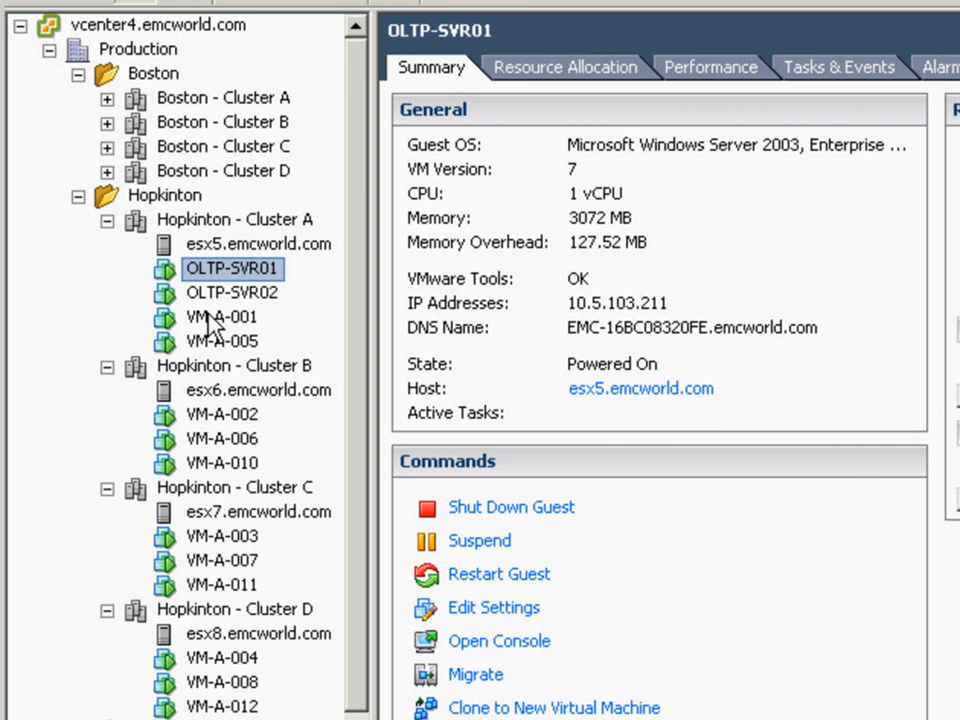
Select the Boston folder and open its Virtual Machines tab.
{"action": "left_click", "coordinate": [222, 317]}
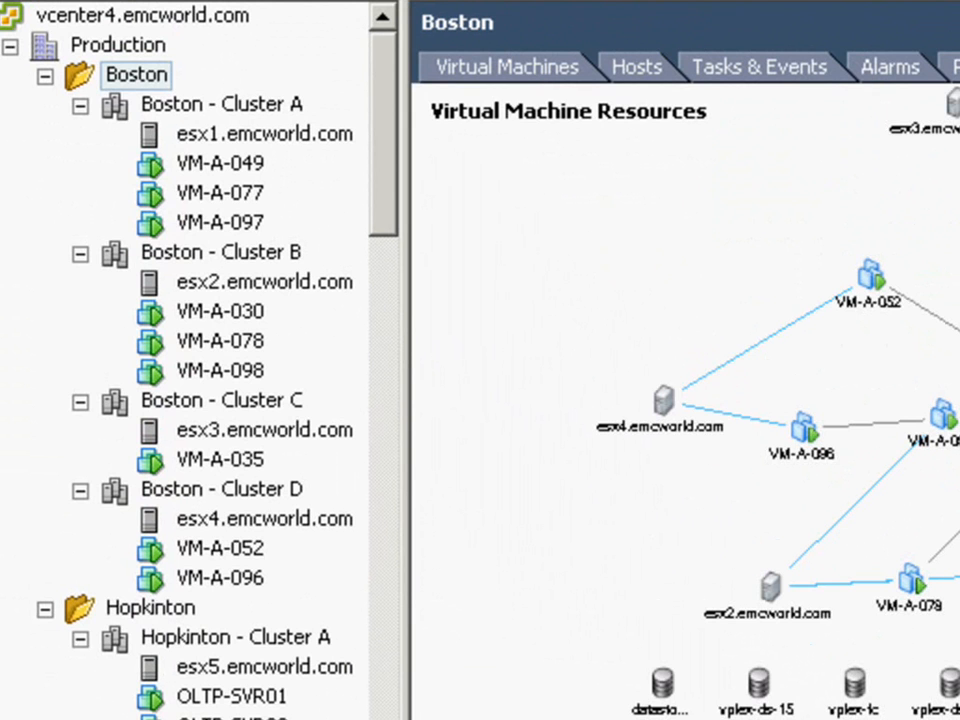
{"action": "left_click", "coordinate": [505, 67]}
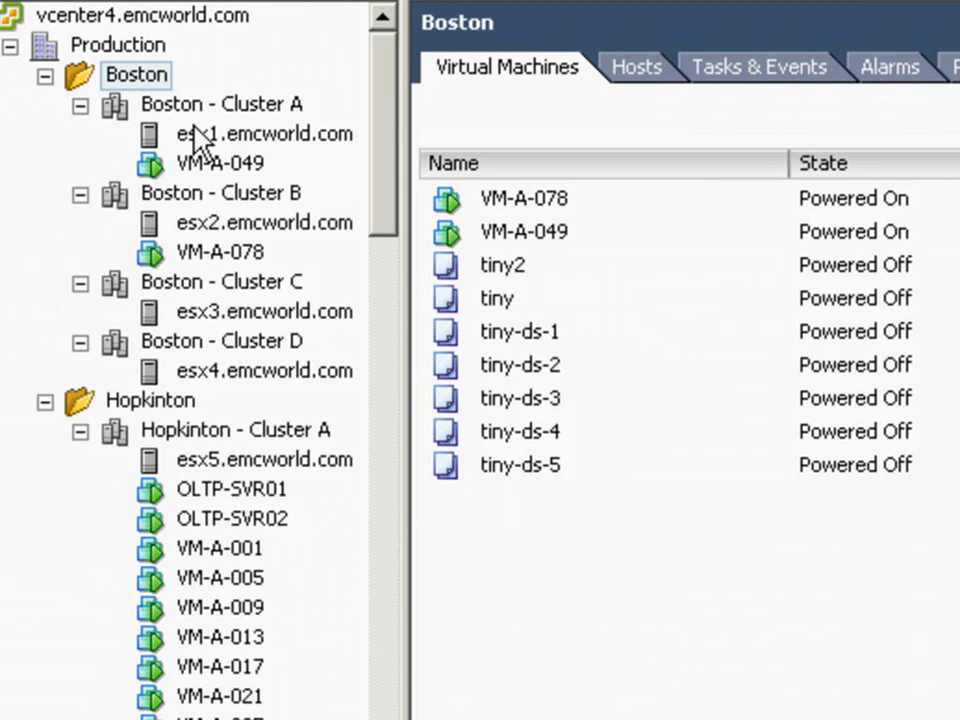
{"action": "mouse_move", "coordinate": [388, 118]}
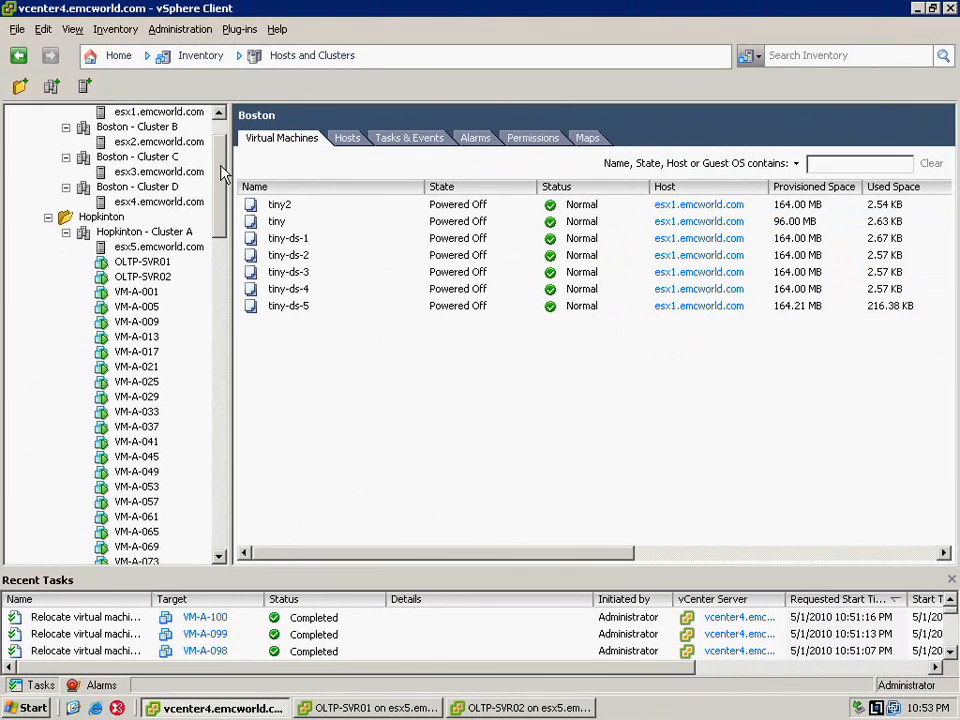
Scroll the Hopkinton clusters down to VM-A-100 to confirm all VMs arrived.
{"action": "scroll", "scroll_direction": "down", "scroll_amount": 3}
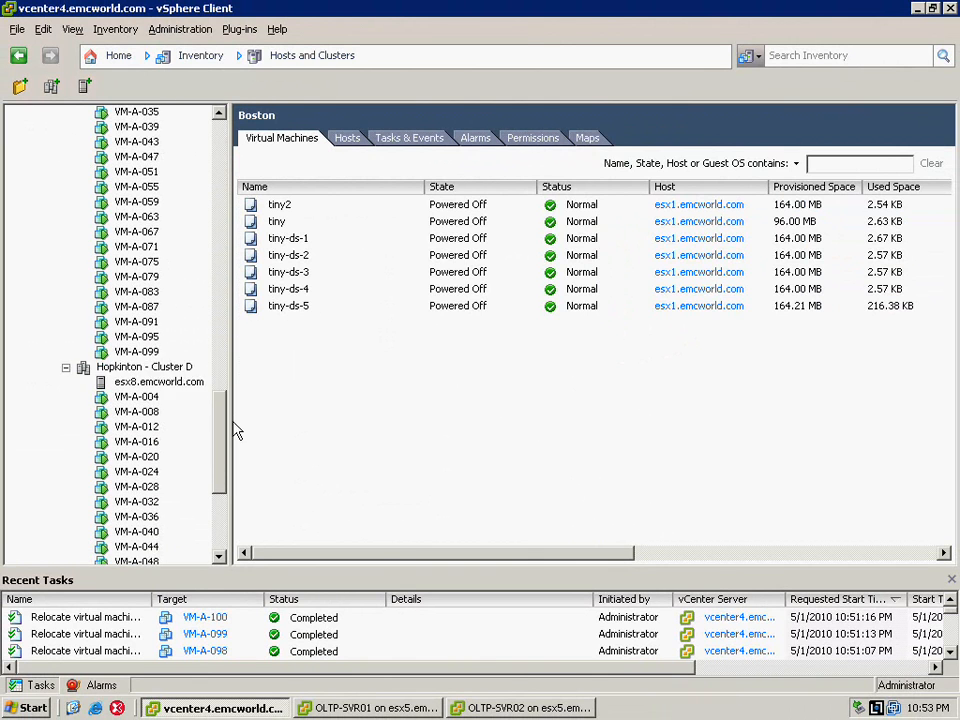
{"action": "scroll", "scroll_direction": "down", "scroll_amount": 3}
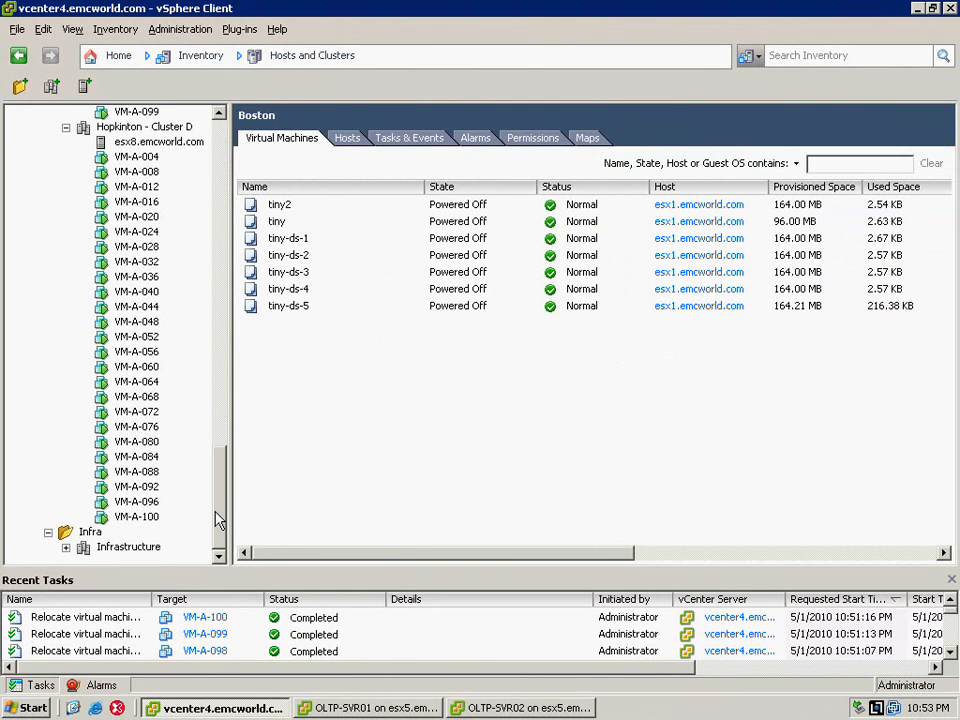